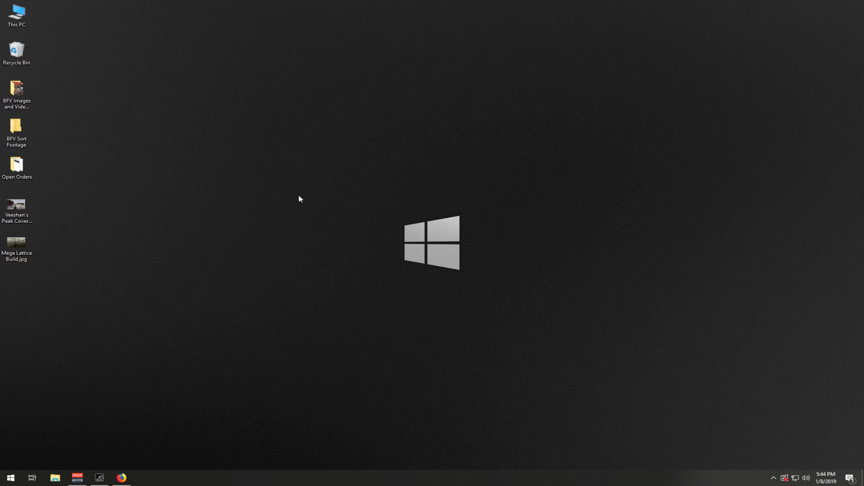
mouse_move(302, 172)
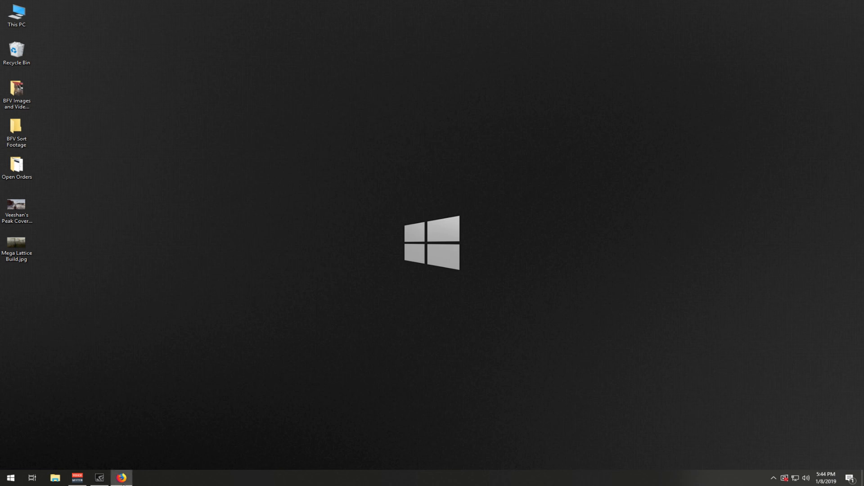
Step: Open vb-audio.com/Voicemeeter in Firefox and scroll to the Voicemeeter 1.0.6.4 download options
left_click(121, 477)
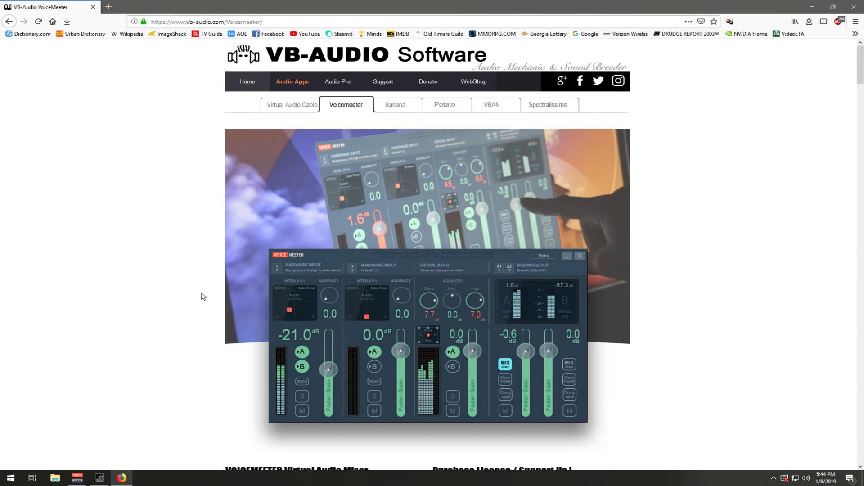
mouse_move(122, 251)
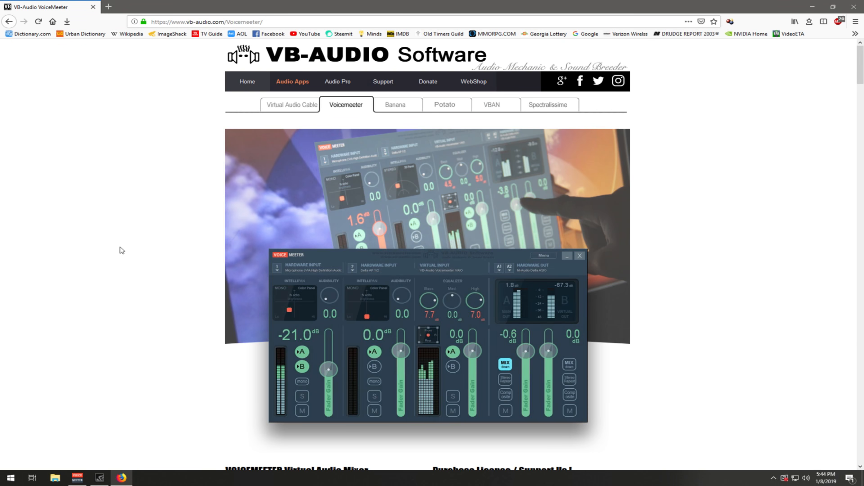
scroll("down", 3)
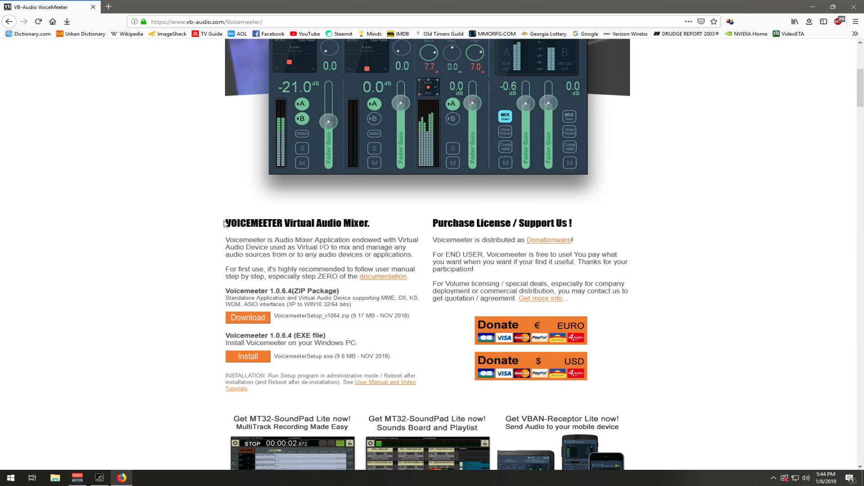
double_click(254, 223)
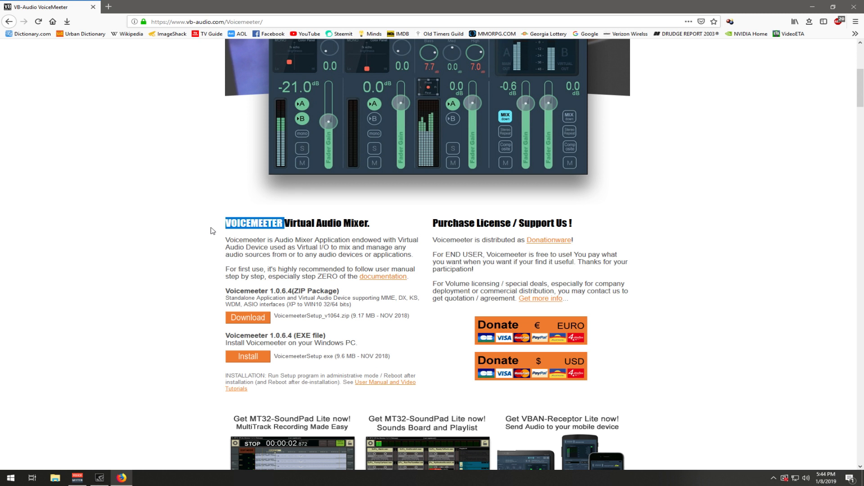
mouse_move(243, 321)
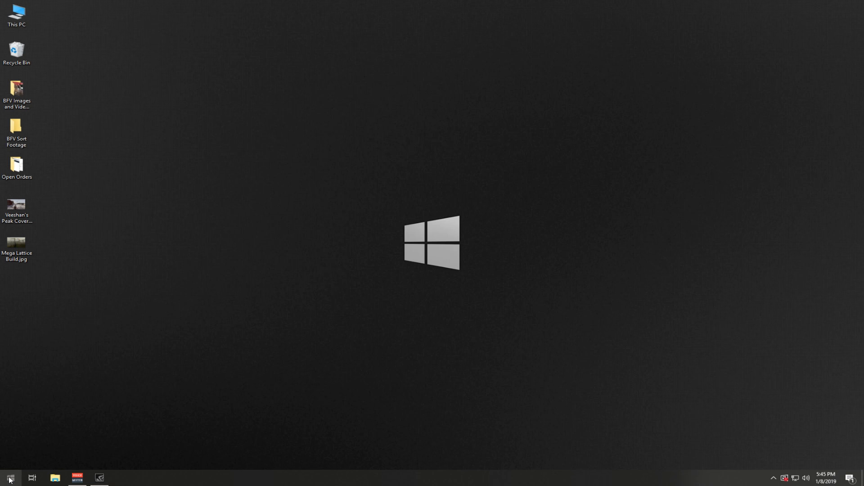
Step: Search 'cp' to open Control Panel, restore Category view, and enter Hardware and Sound
left_click(9, 478)
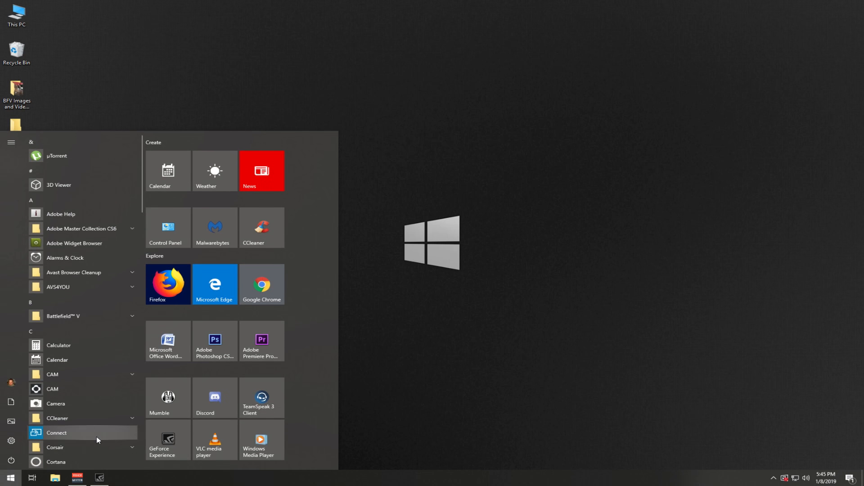
type("cp")
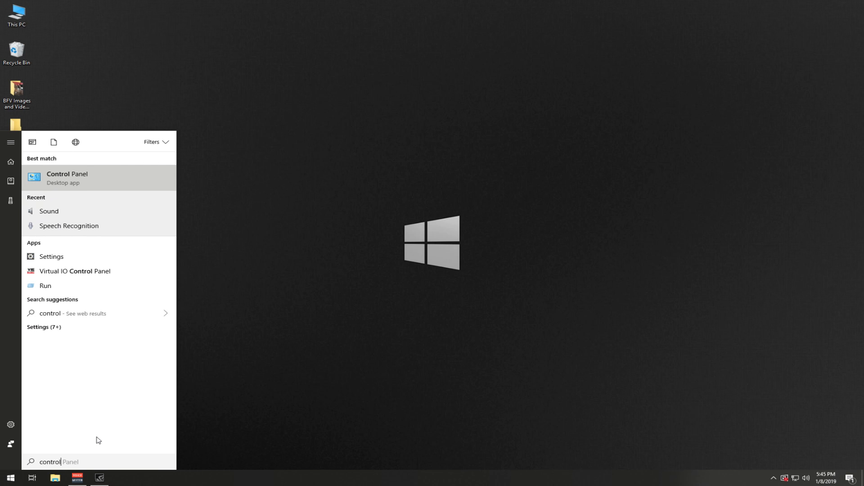
mouse_move(63, 177)
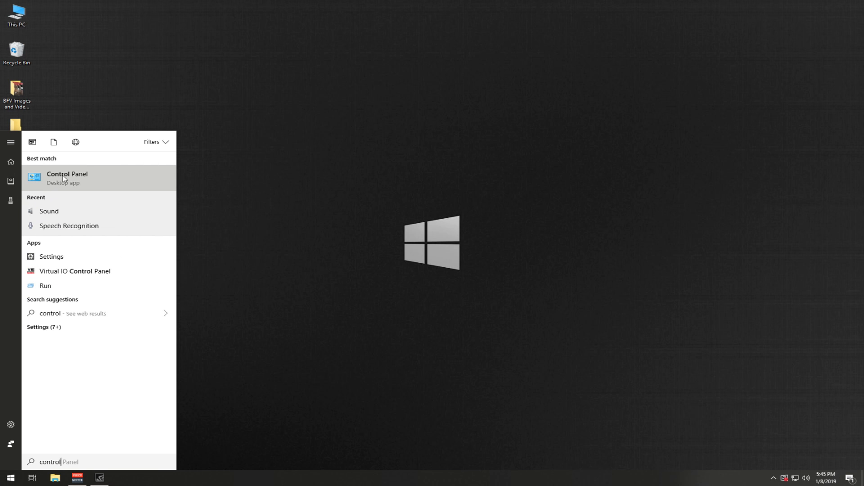
left_click(66, 178)
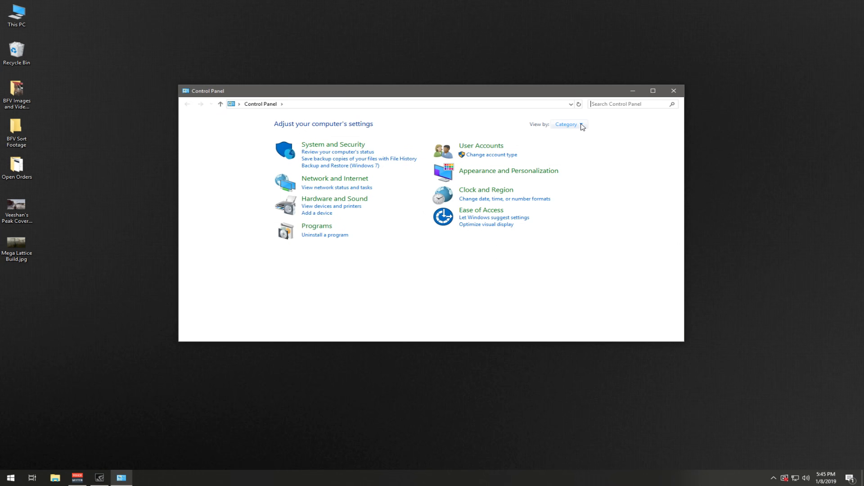
left_click(565, 124)
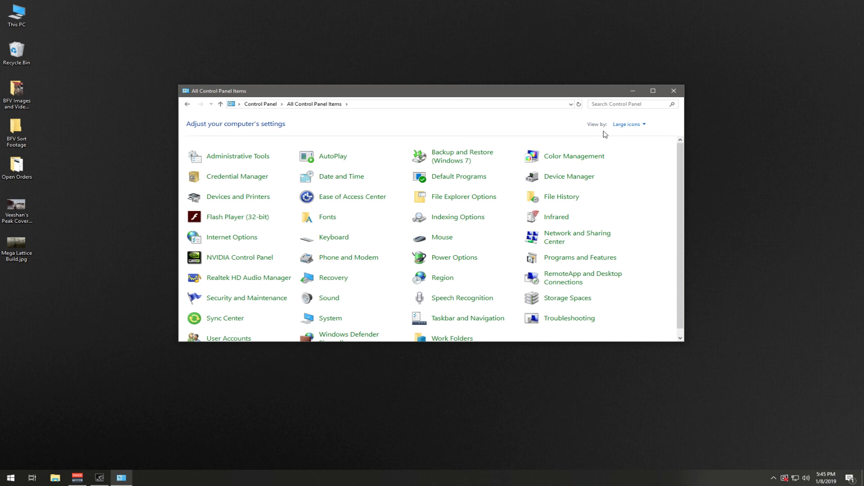
left_click(628, 124)
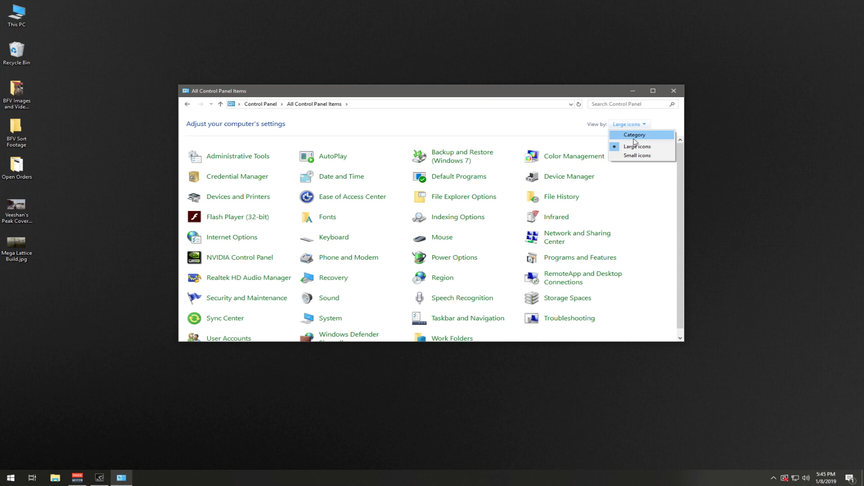
left_click(634, 134)
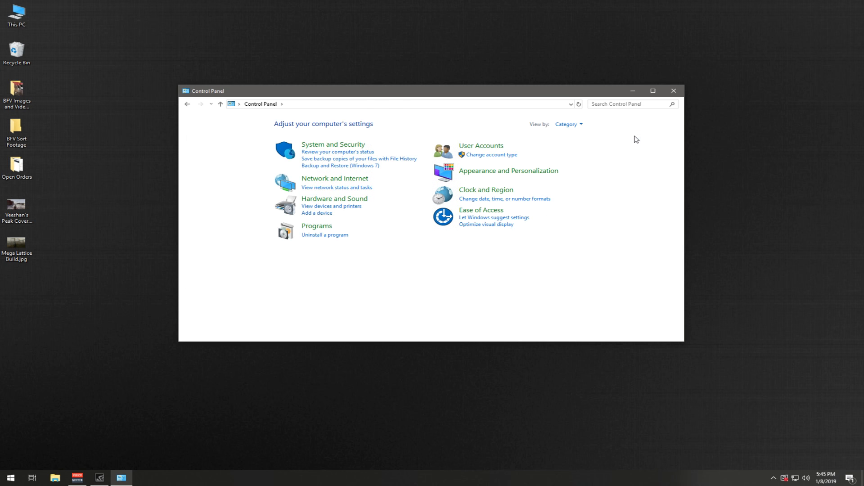
mouse_move(334, 199)
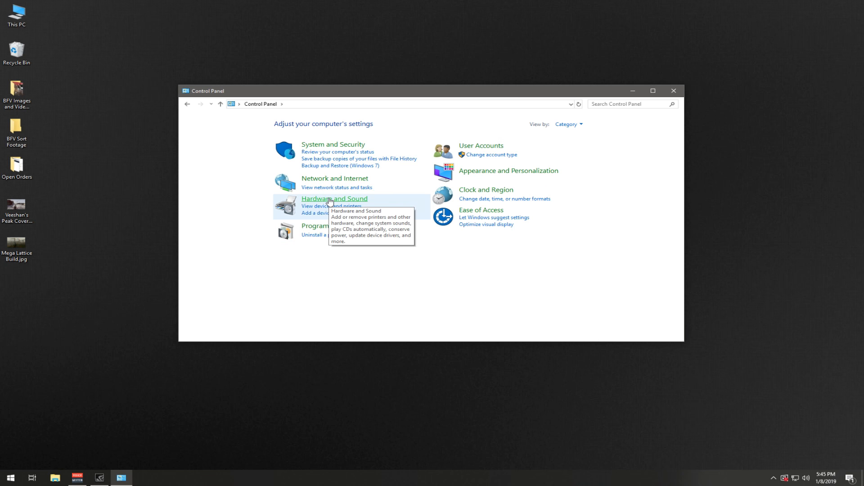
left_click(334, 199)
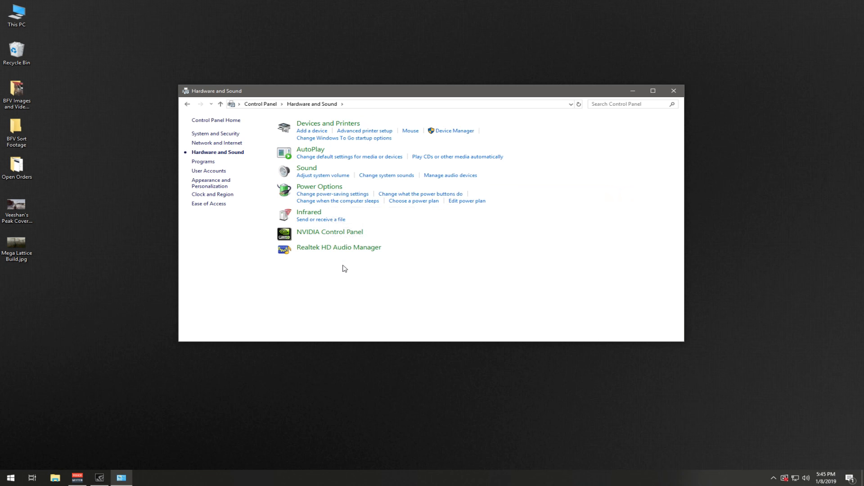
mouse_move(306, 168)
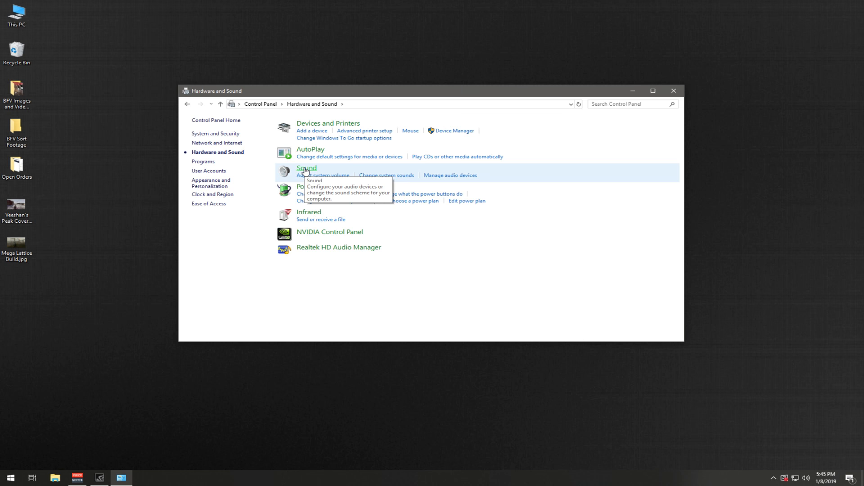
Step: Open Sound, select the Plantronics USB speakers, then view the Recording device list
left_click(307, 168)
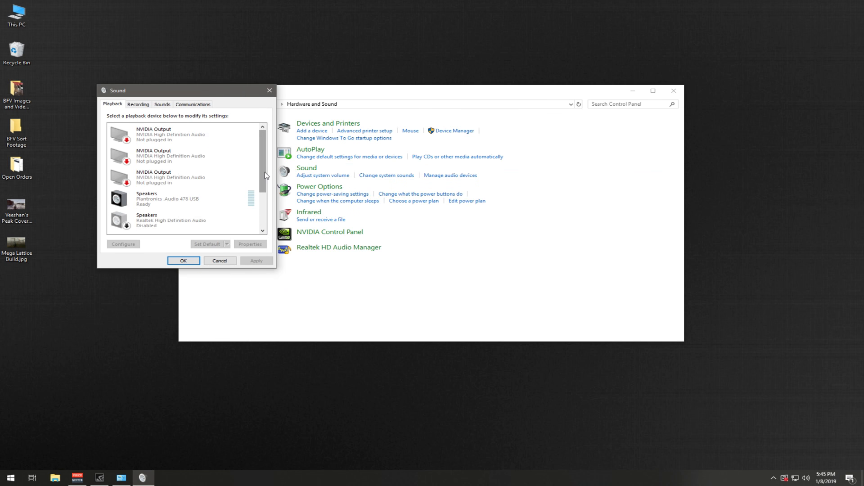
left_click(168, 182)
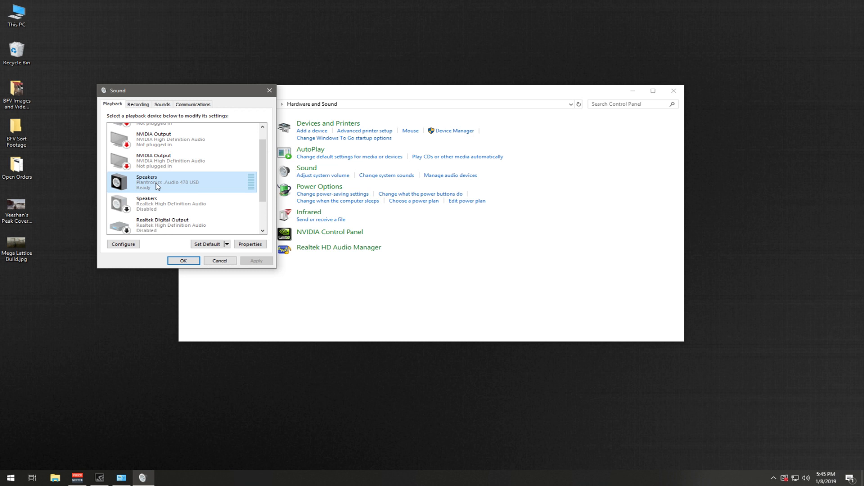
mouse_move(187, 182)
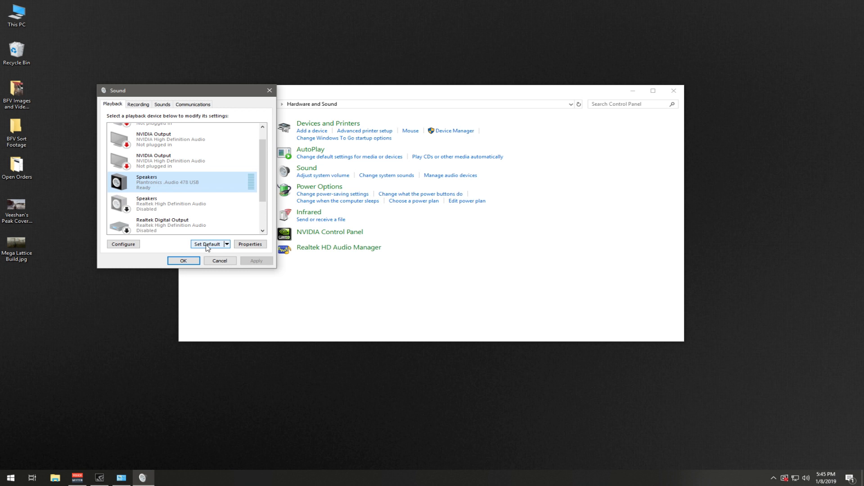
left_click(138, 104)
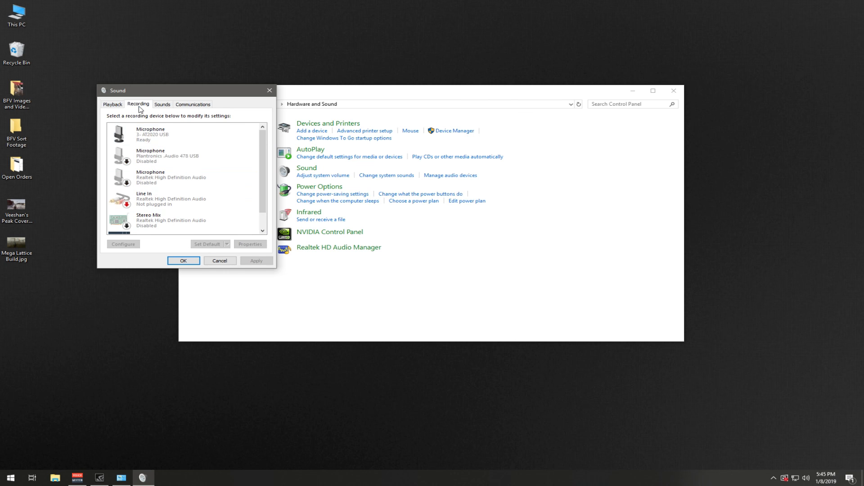
Step: Check the AT2020 and Plantronics microphones, then scroll the Playback list to VoiceMeeter Input
left_click(171, 134)
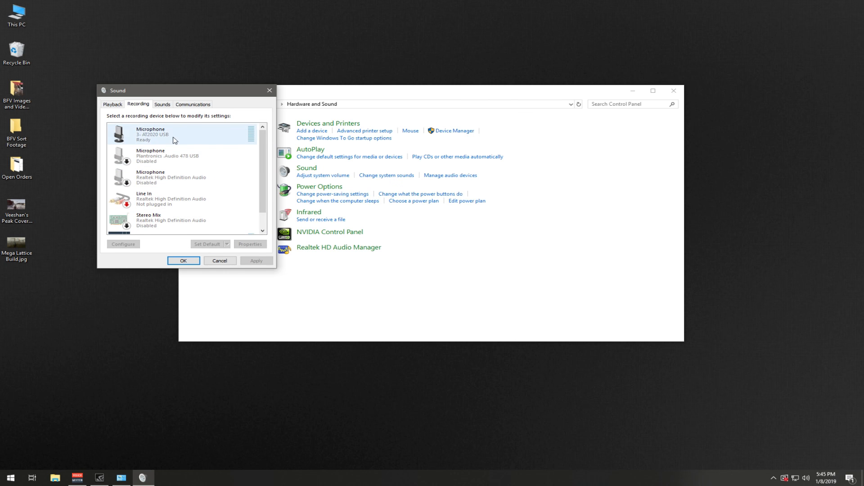
left_click(172, 156)
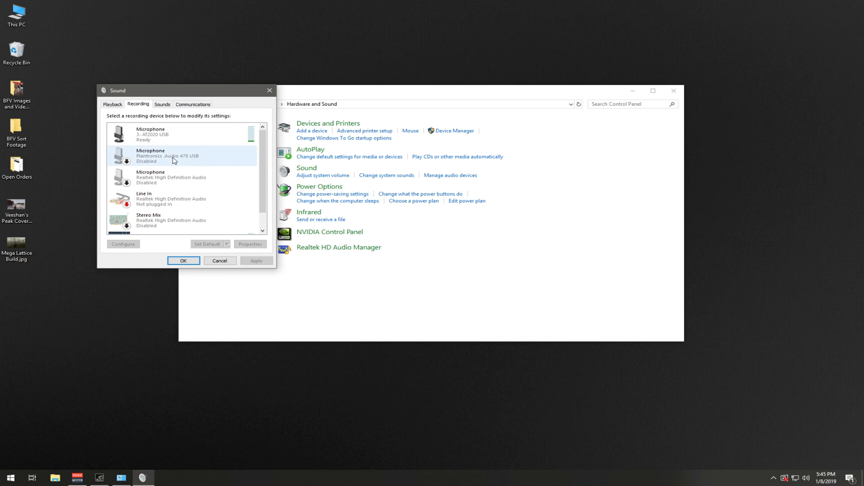
left_click(171, 134)
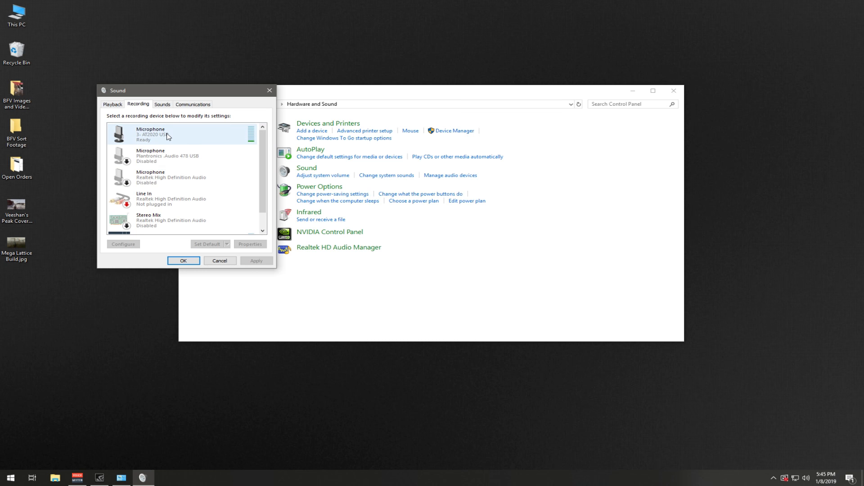
left_click(182, 156)
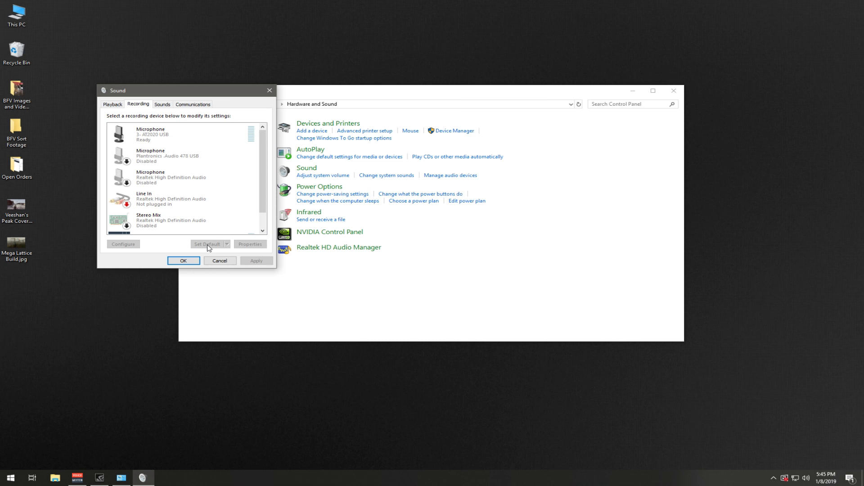
left_click(113, 104)
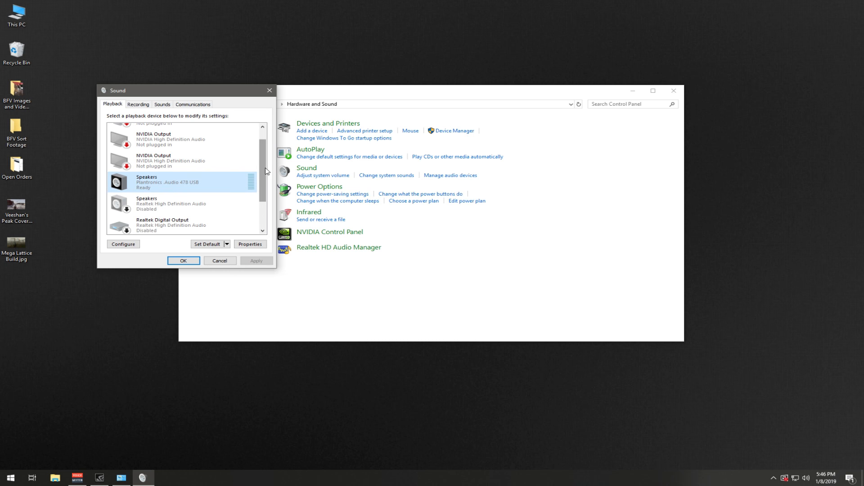
scroll("down", 3)
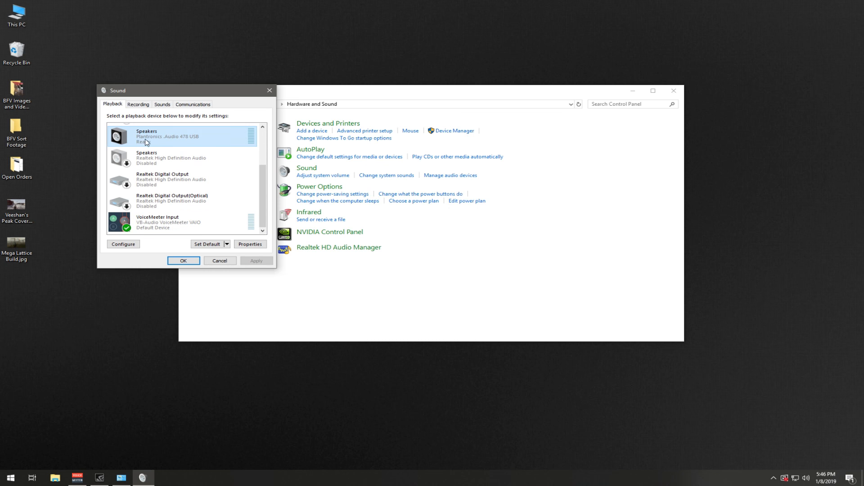
mouse_move(177, 142)
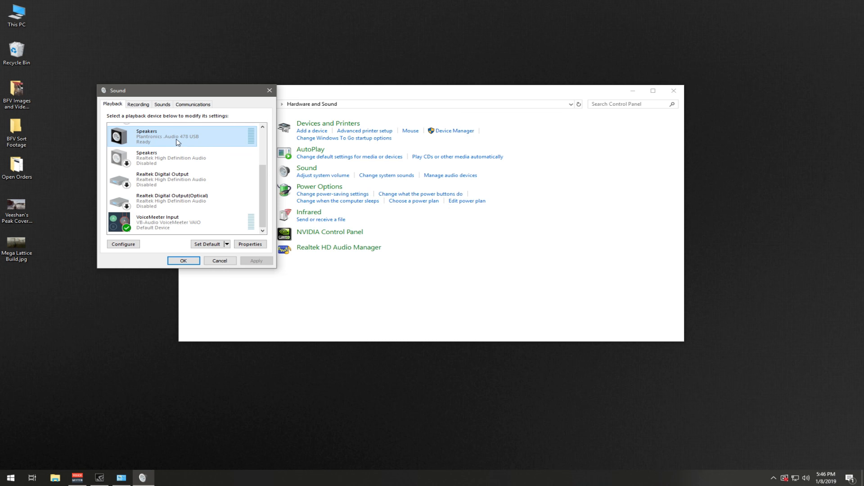
Step: Set VoiceMeeter Input as default playback and VoiceMeeter Output as default recording device
left_click(171, 222)
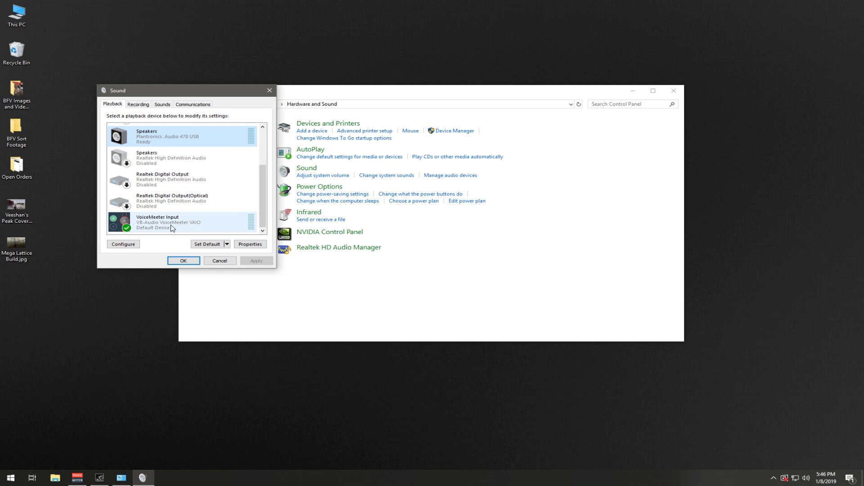
left_click(171, 221)
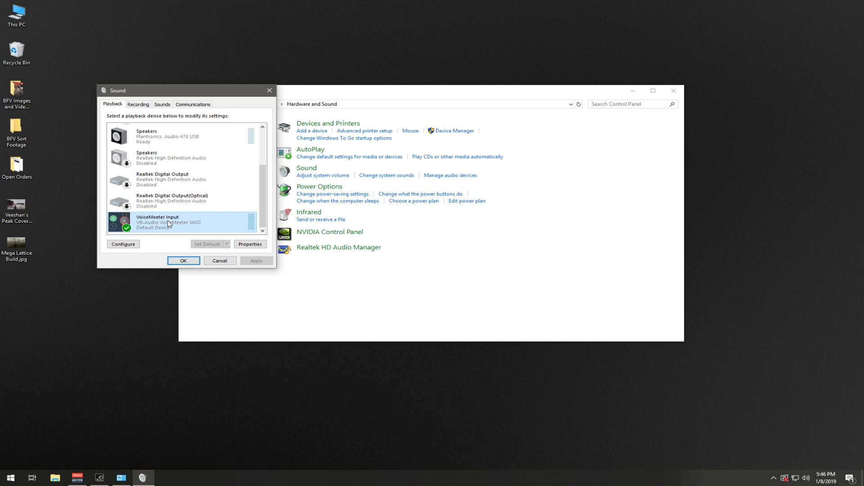
mouse_move(202, 255)
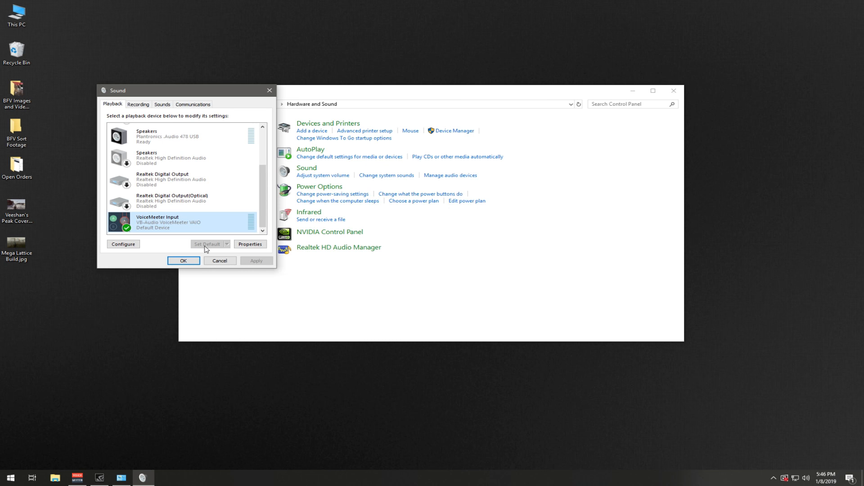
left_click(138, 104)
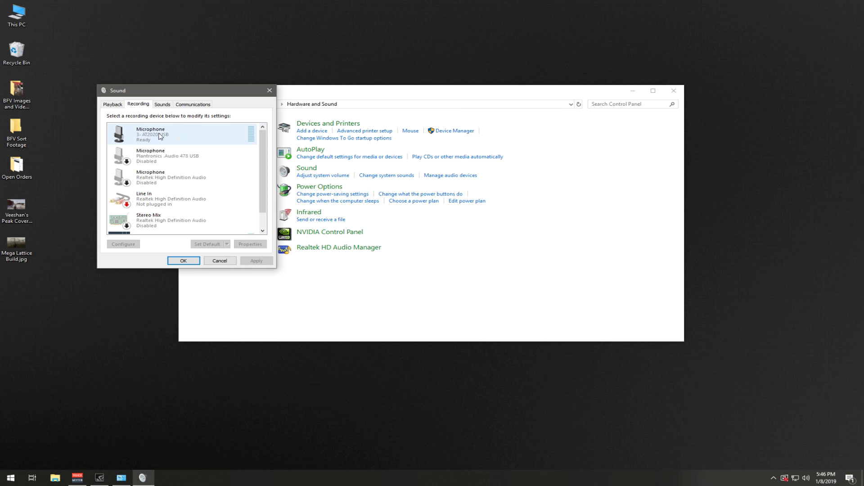
left_click(184, 177)
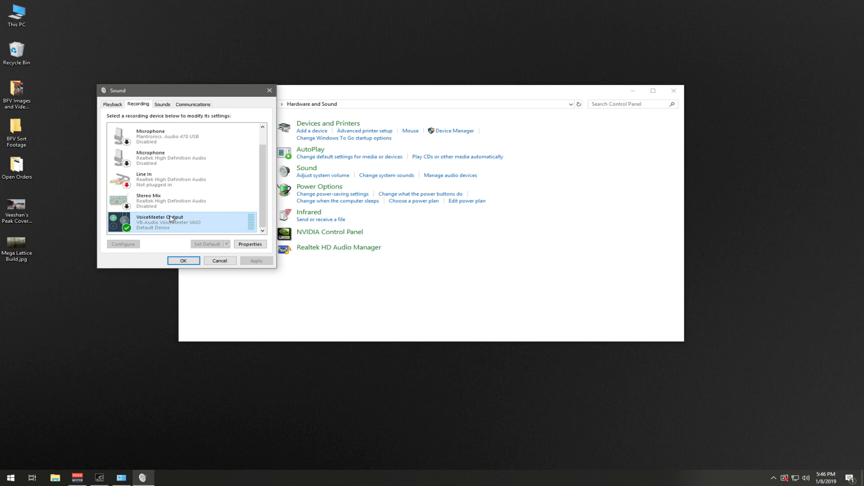
mouse_move(207, 249)
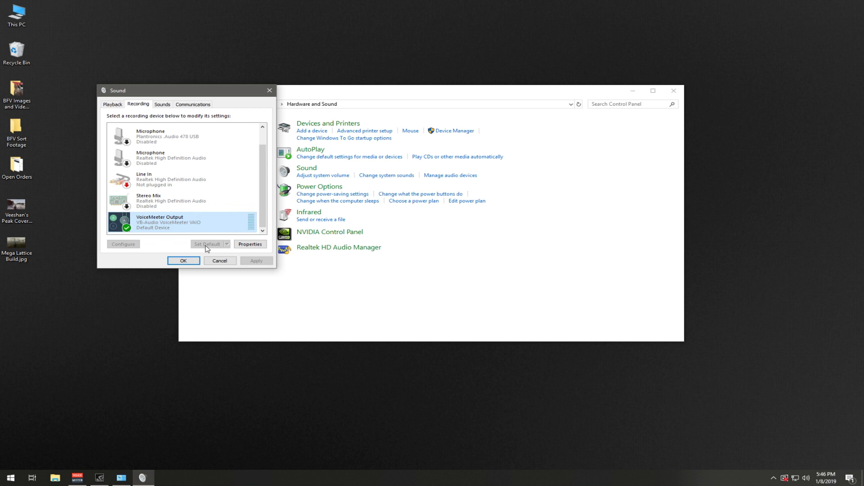
left_click(184, 260)
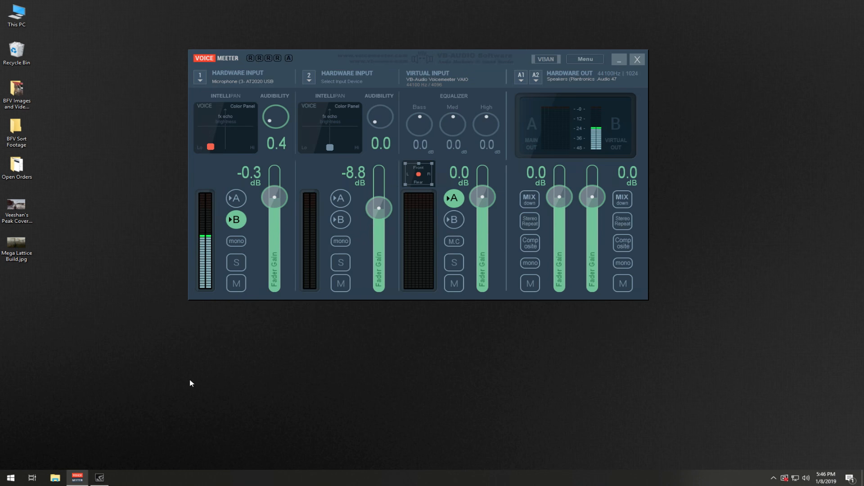
mouse_move(290, 306)
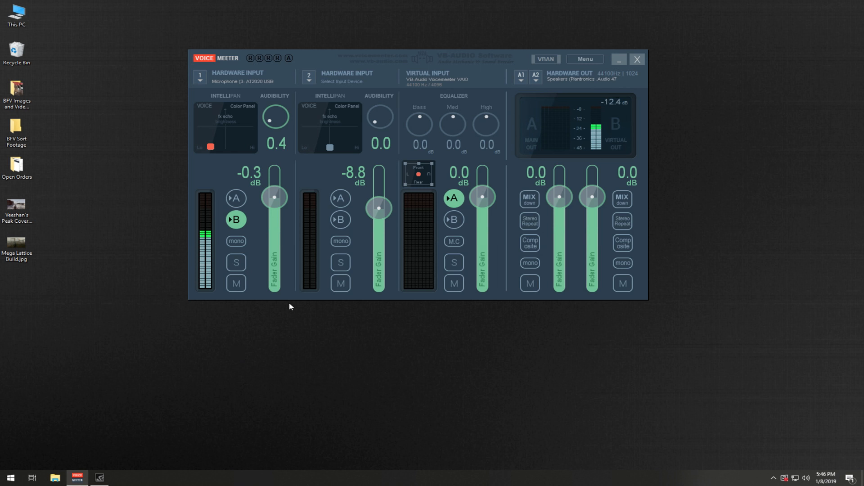
mouse_move(207, 120)
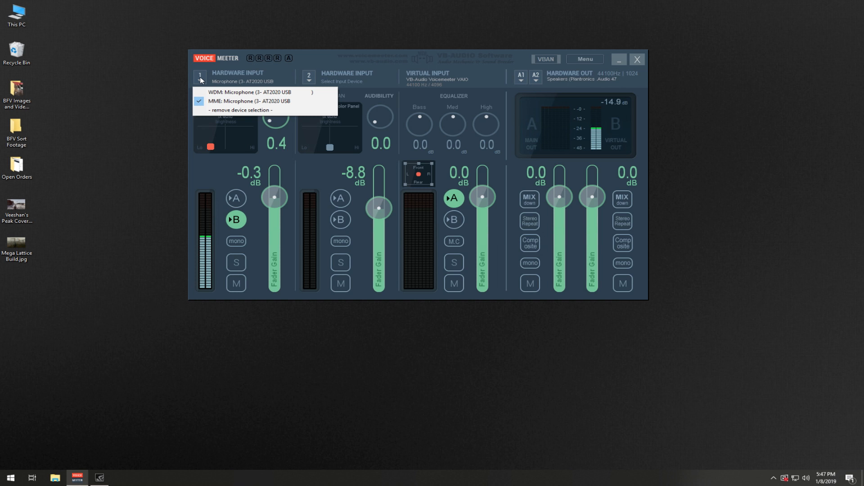
mouse_move(248, 92)
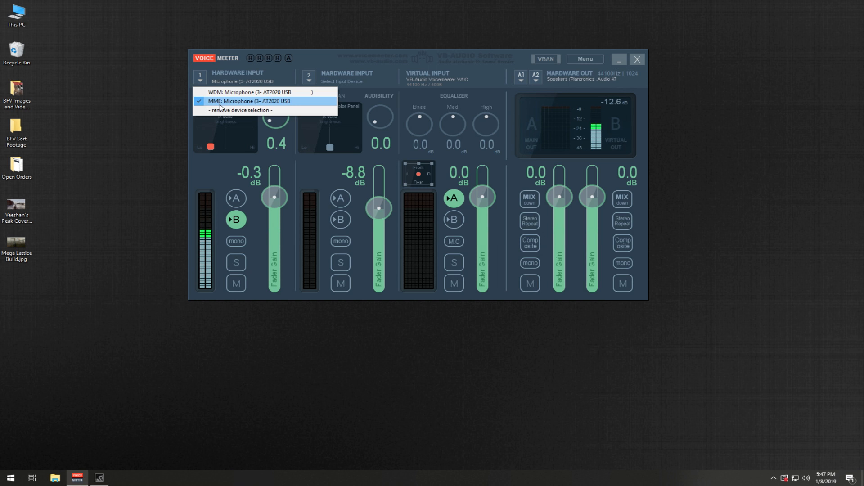
mouse_move(240, 110)
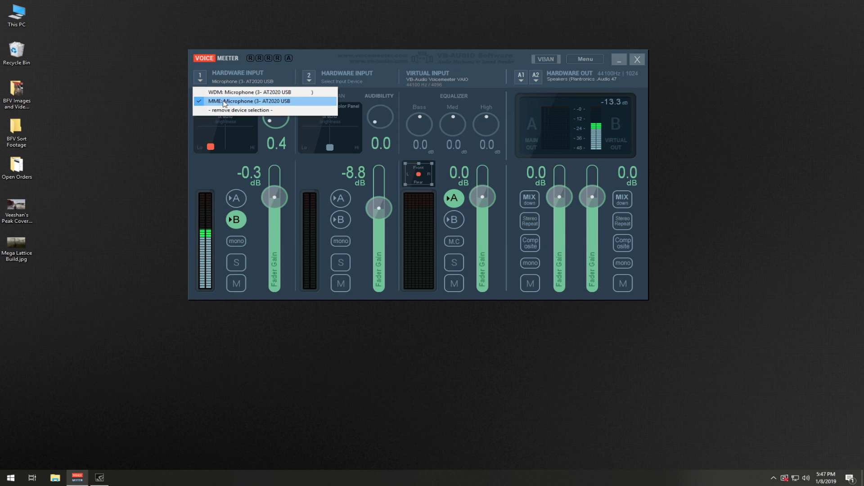
mouse_move(248, 92)
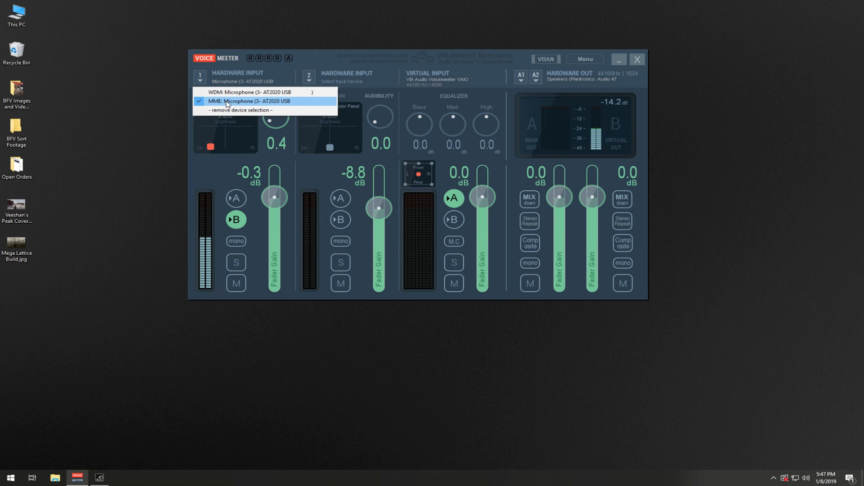
Step: Choose MME: Microphone (3- AT2020 USB) for Hardware Input 1
left_click(248, 101)
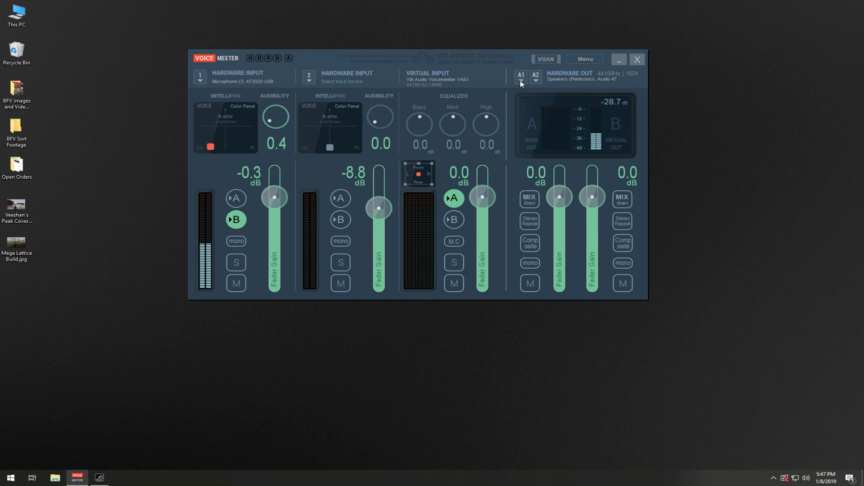
Step: Open the A1 Hardware Out list showing MME: Speakers (Plantronics .Audio 478 USB)
left_click(534, 80)
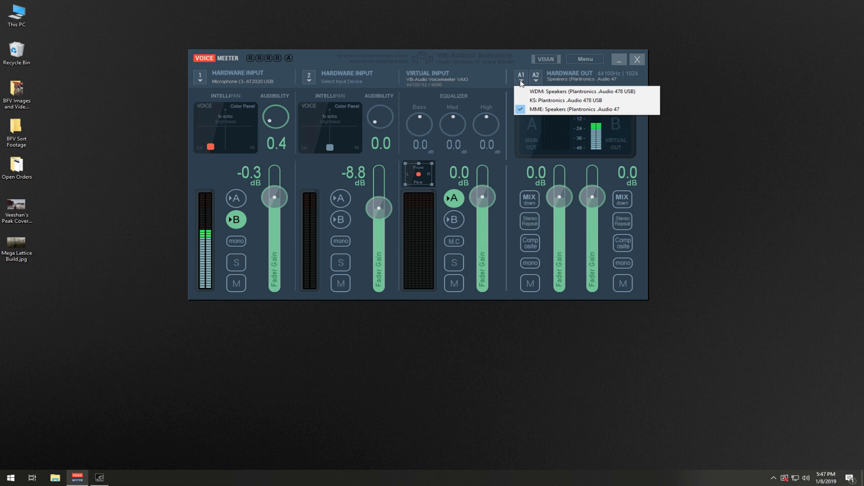
mouse_move(524, 88)
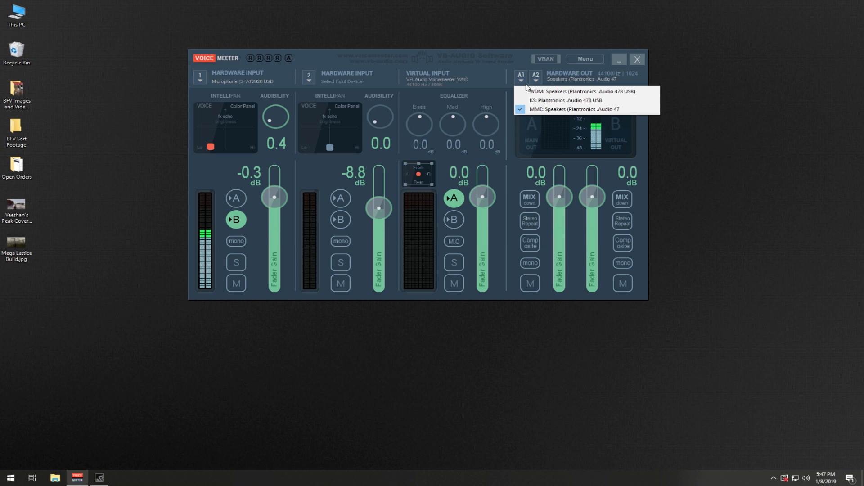
mouse_move(573, 109)
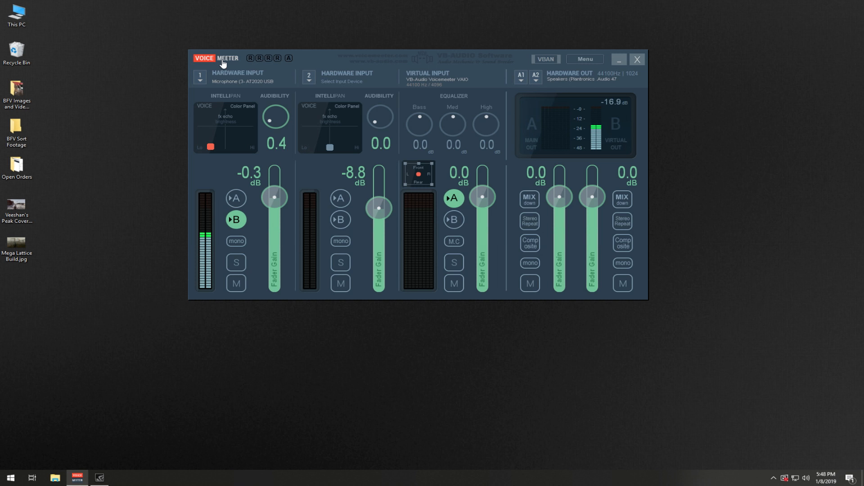
mouse_move(342, 81)
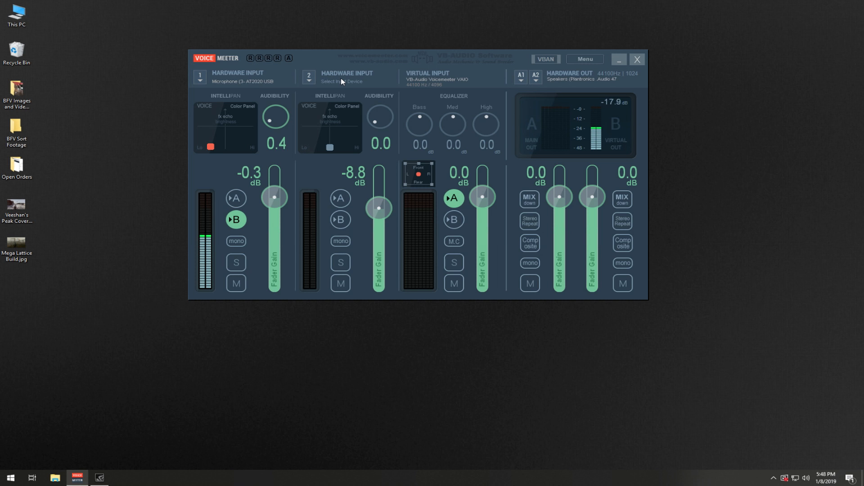
mouse_move(214, 167)
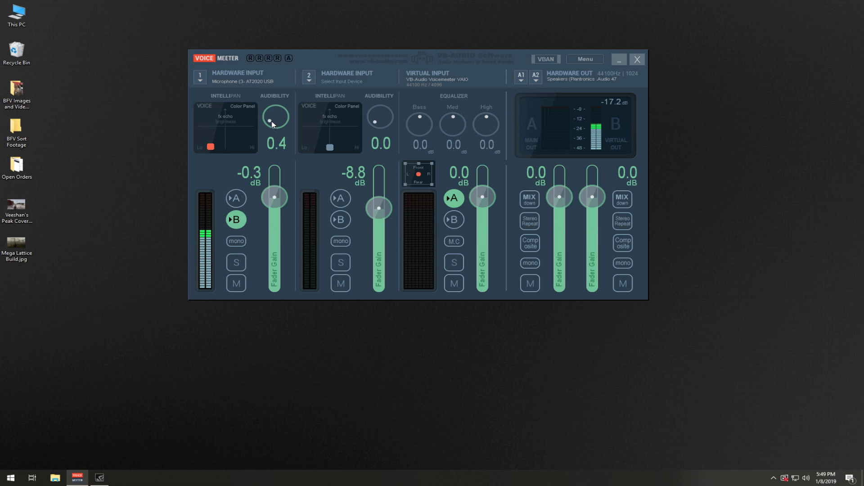
mouse_move(347, 96)
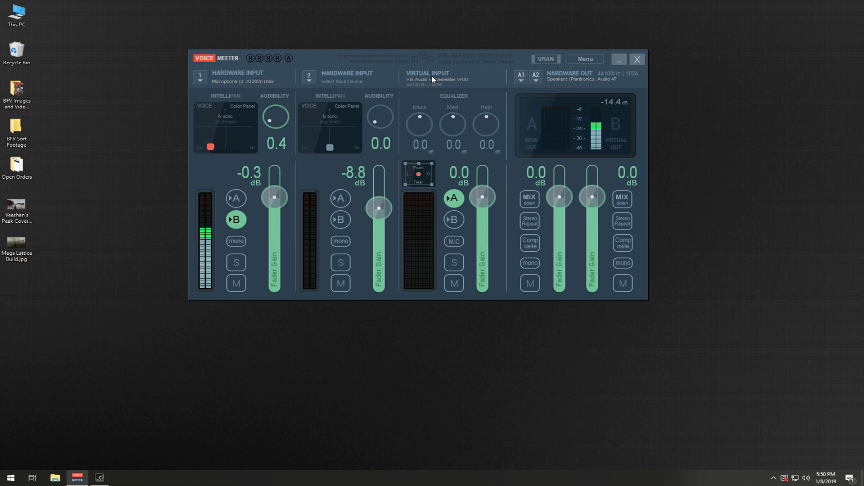
left_click(236, 219)
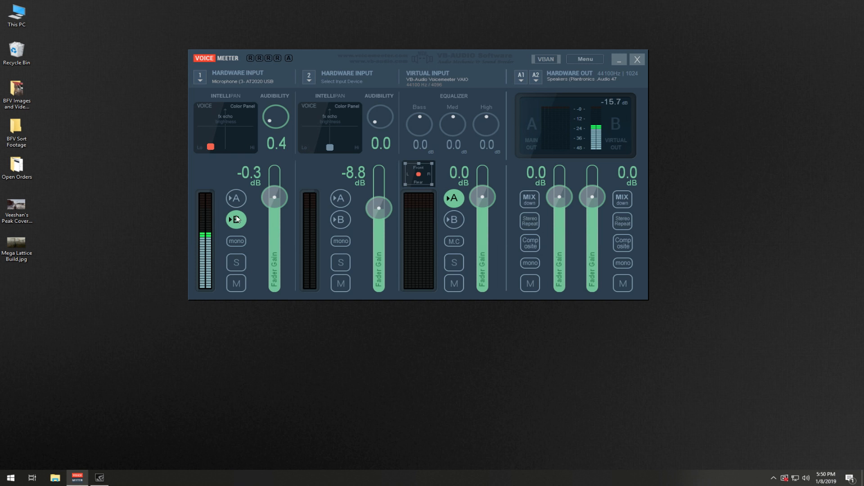
left_click(235, 219)
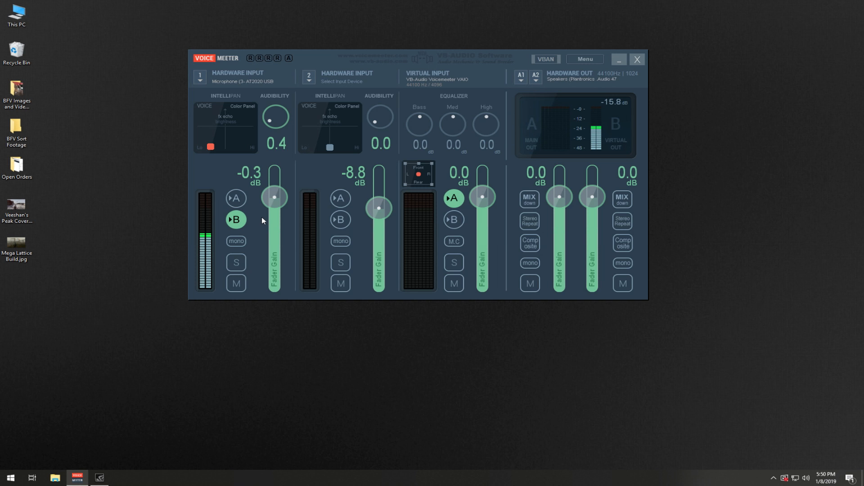
left_click(236, 220)
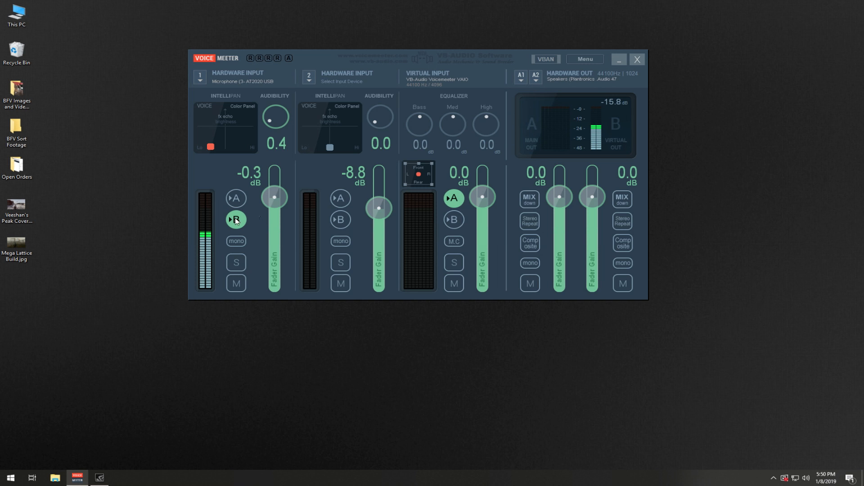
left_click(235, 219)
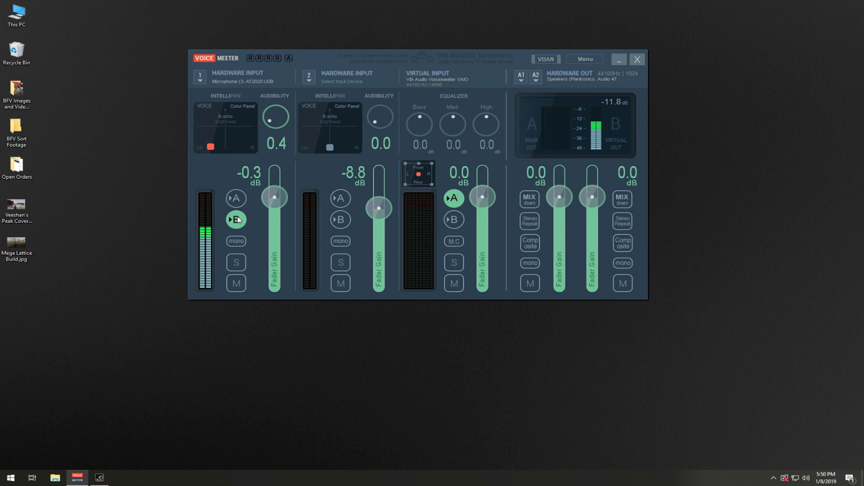
left_click(236, 219)
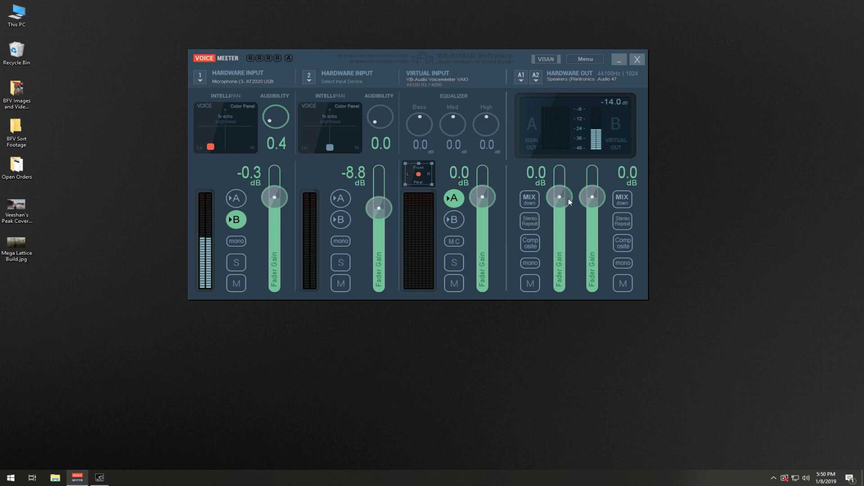
mouse_move(499, 205)
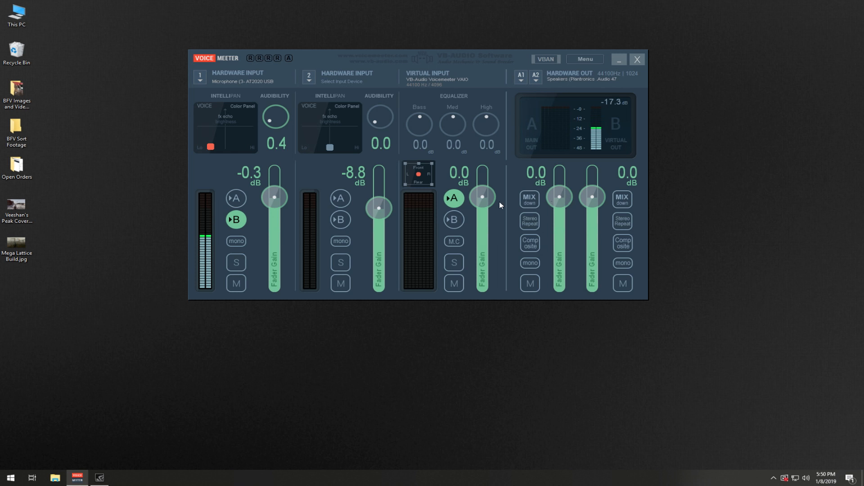
mouse_move(481, 200)
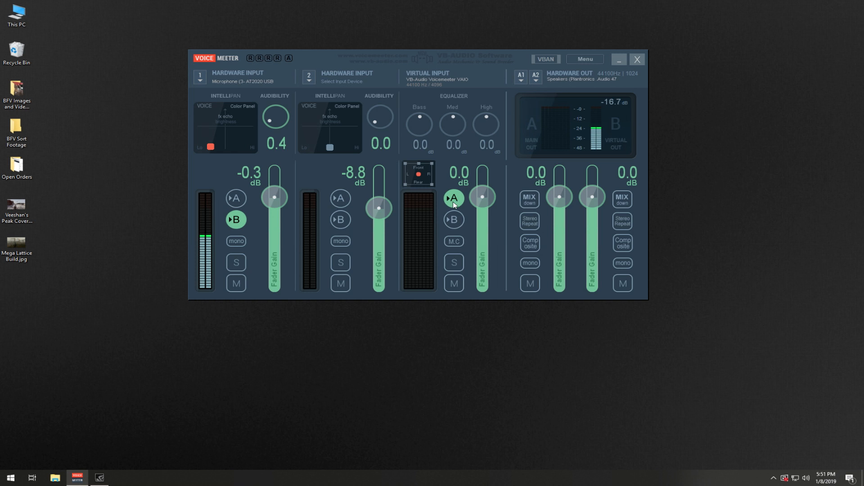
mouse_move(479, 337)
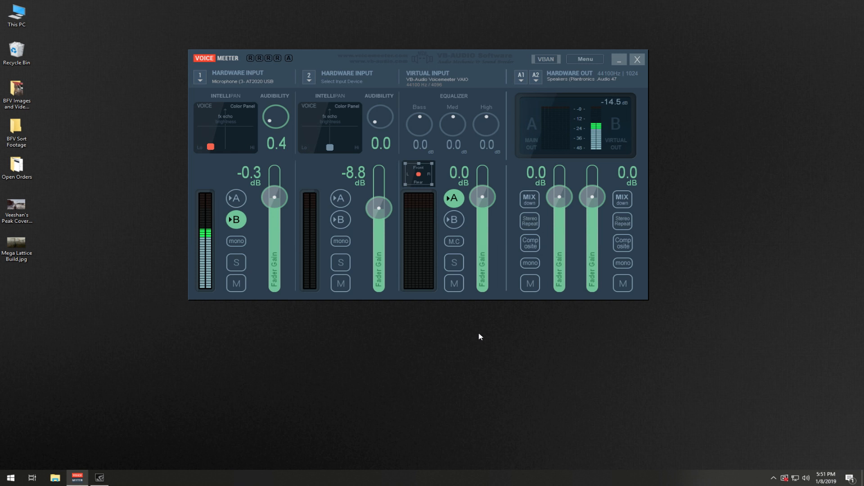